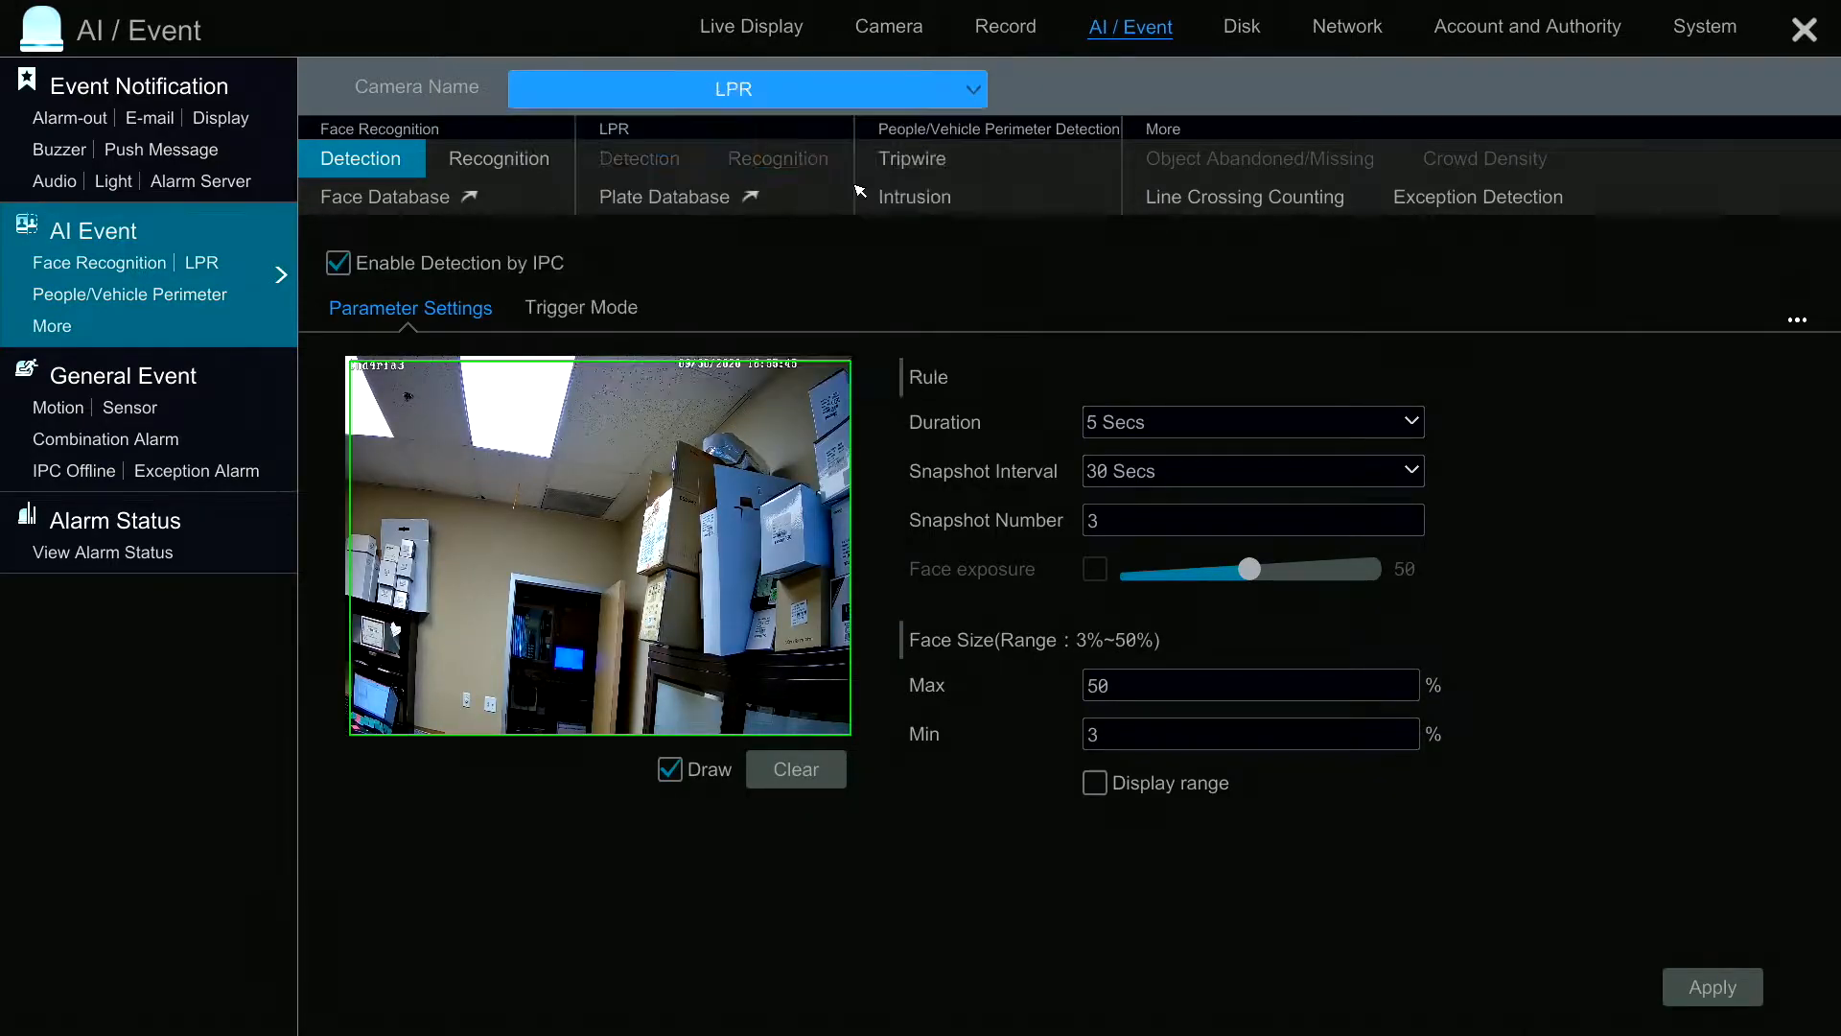
# Enable licence plate detection for the LPR camera, keeping the drawn area, and proceed to Recognition.
pyautogui.click(641, 159)
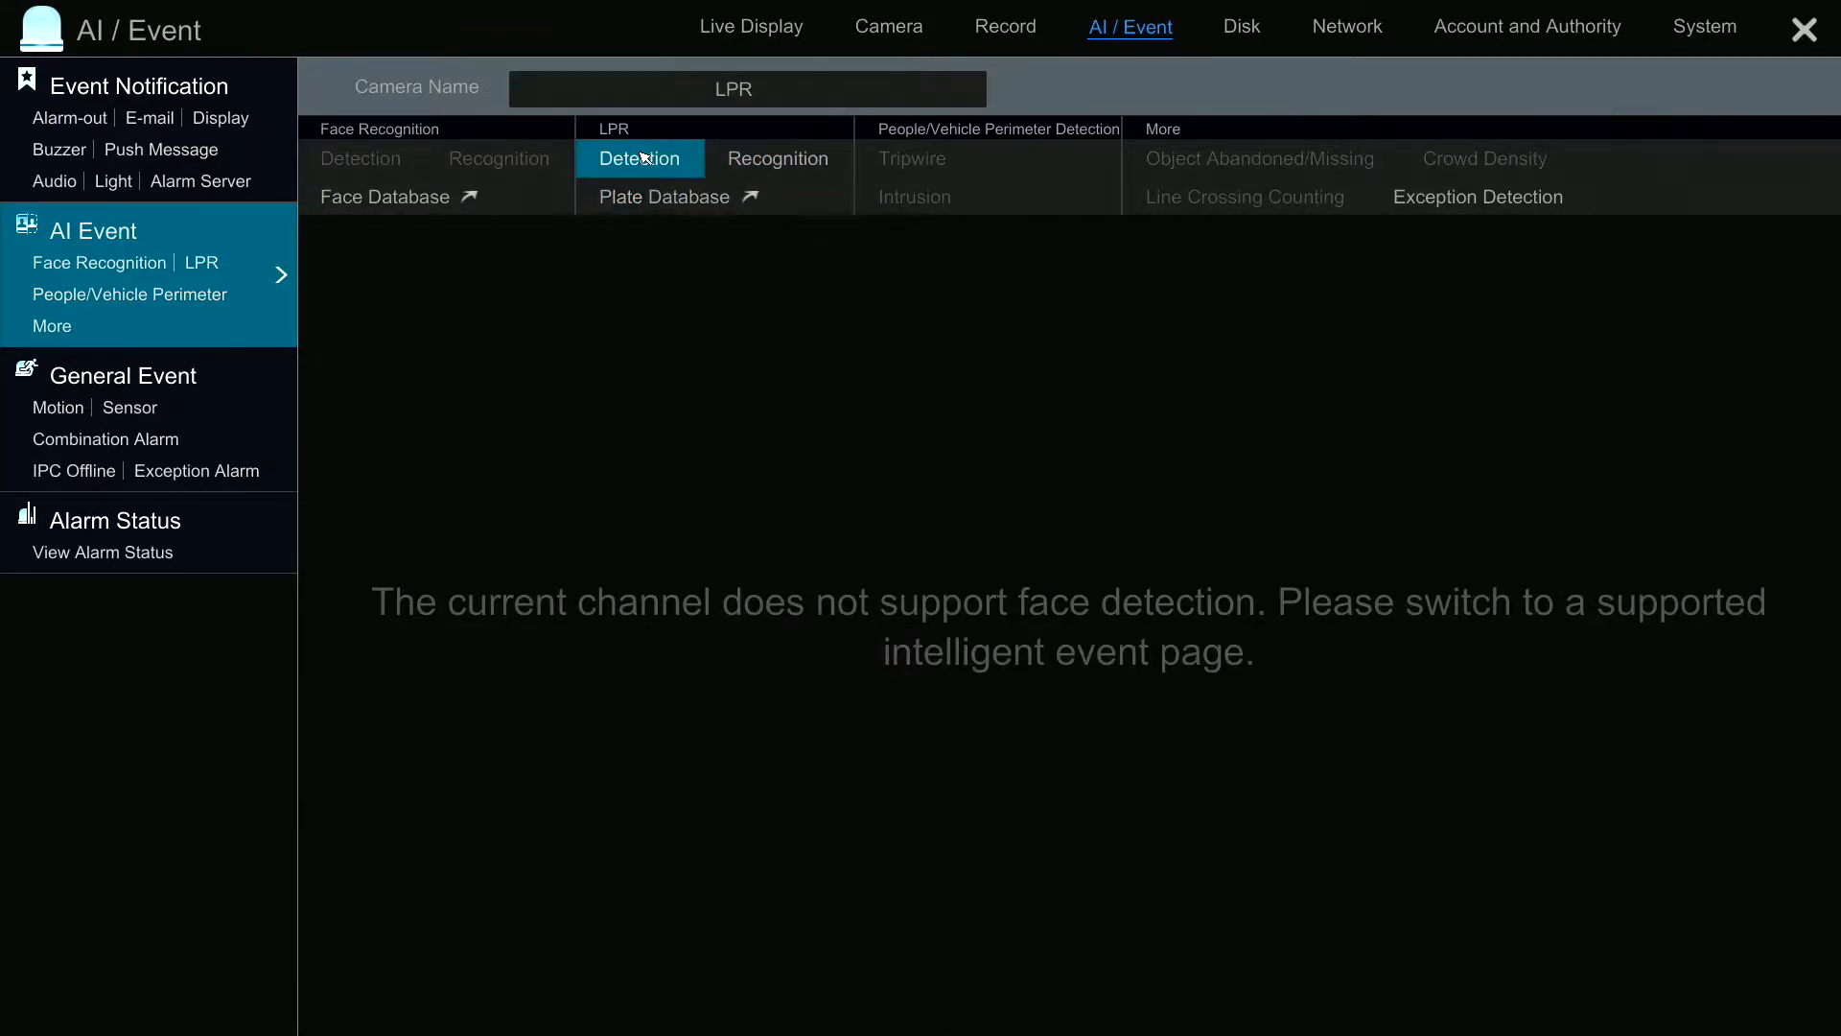
pyautogui.click(639, 159)
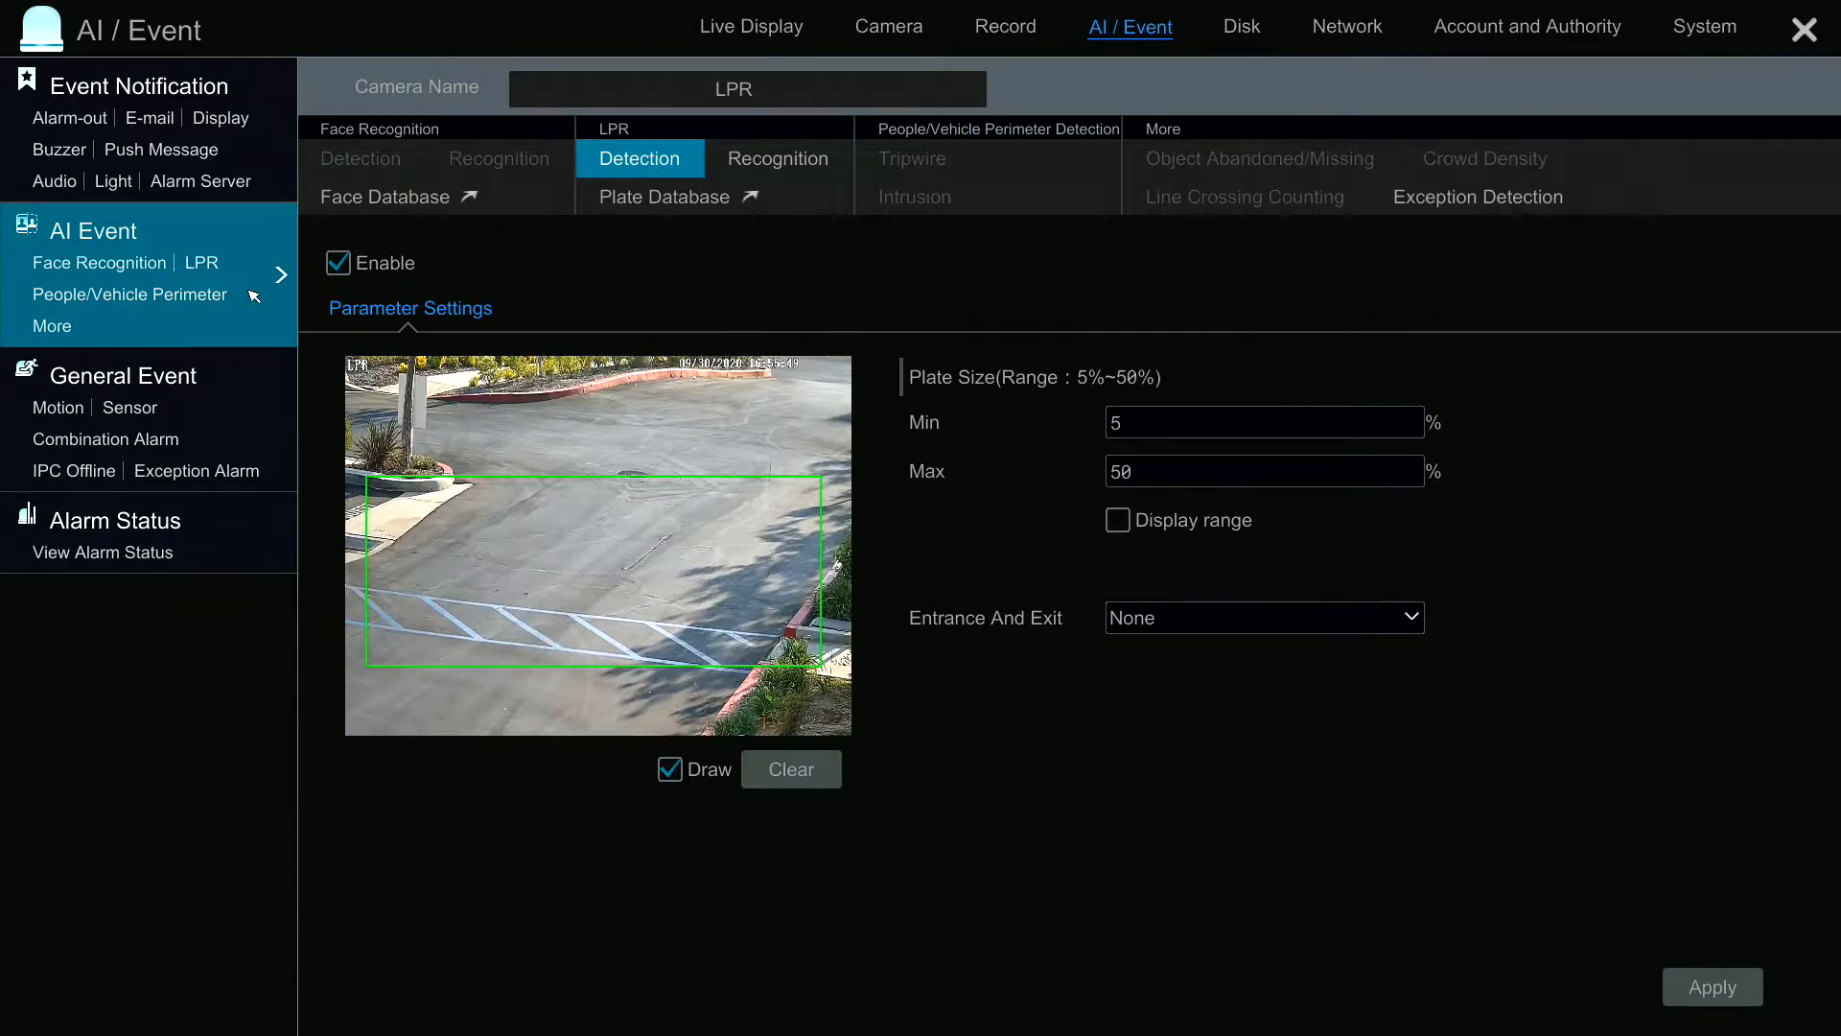
pyautogui.moveTo(441, 525)
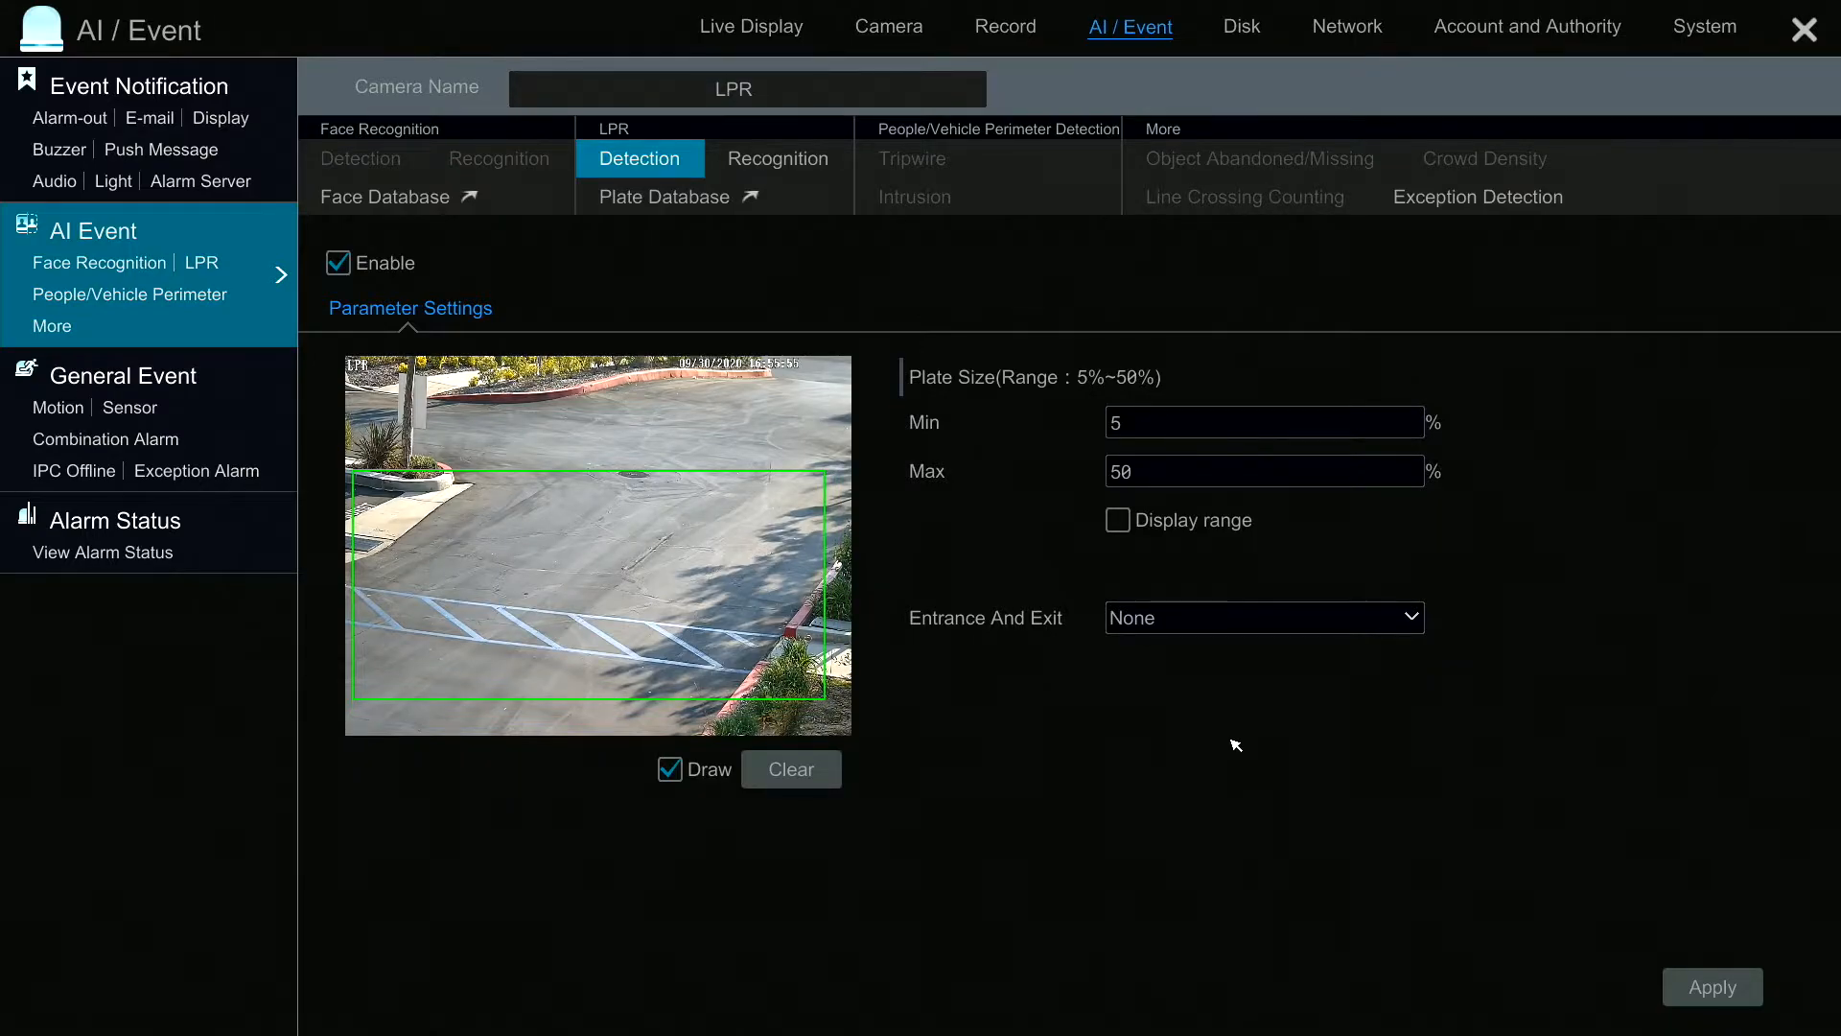
pyautogui.moveTo(1613, 909)
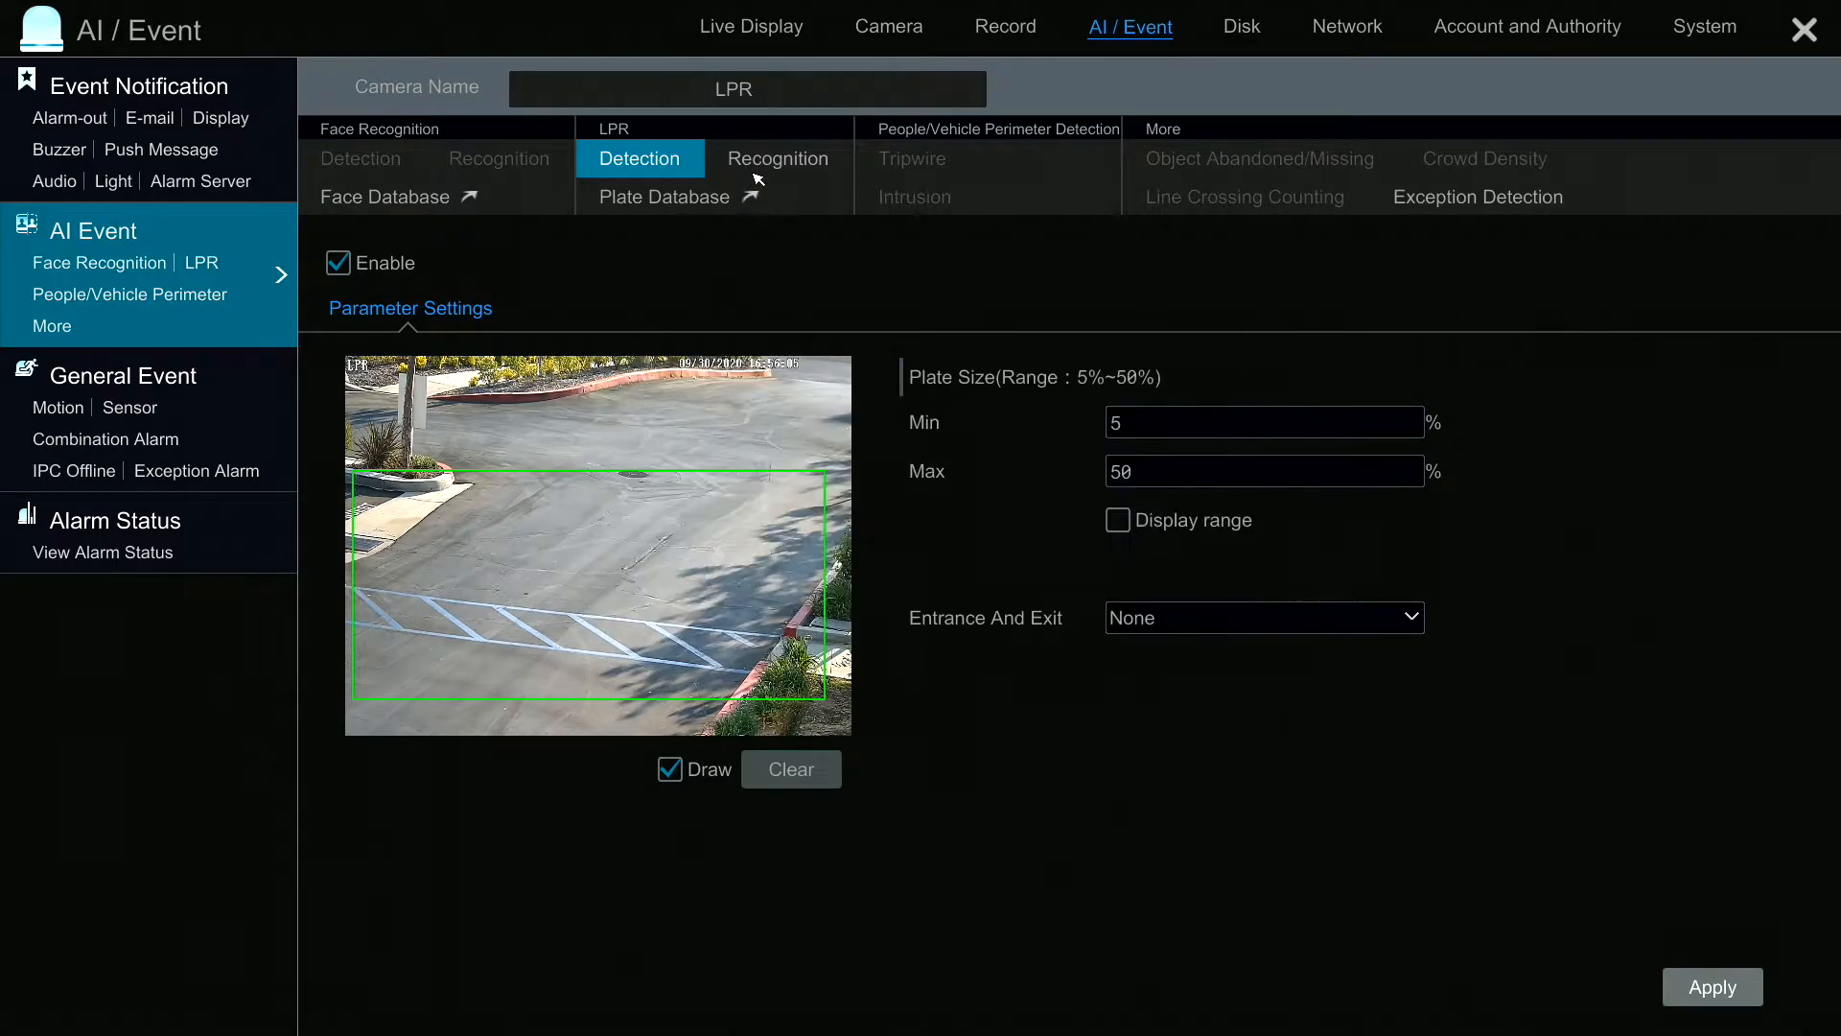
pyautogui.click(777, 159)
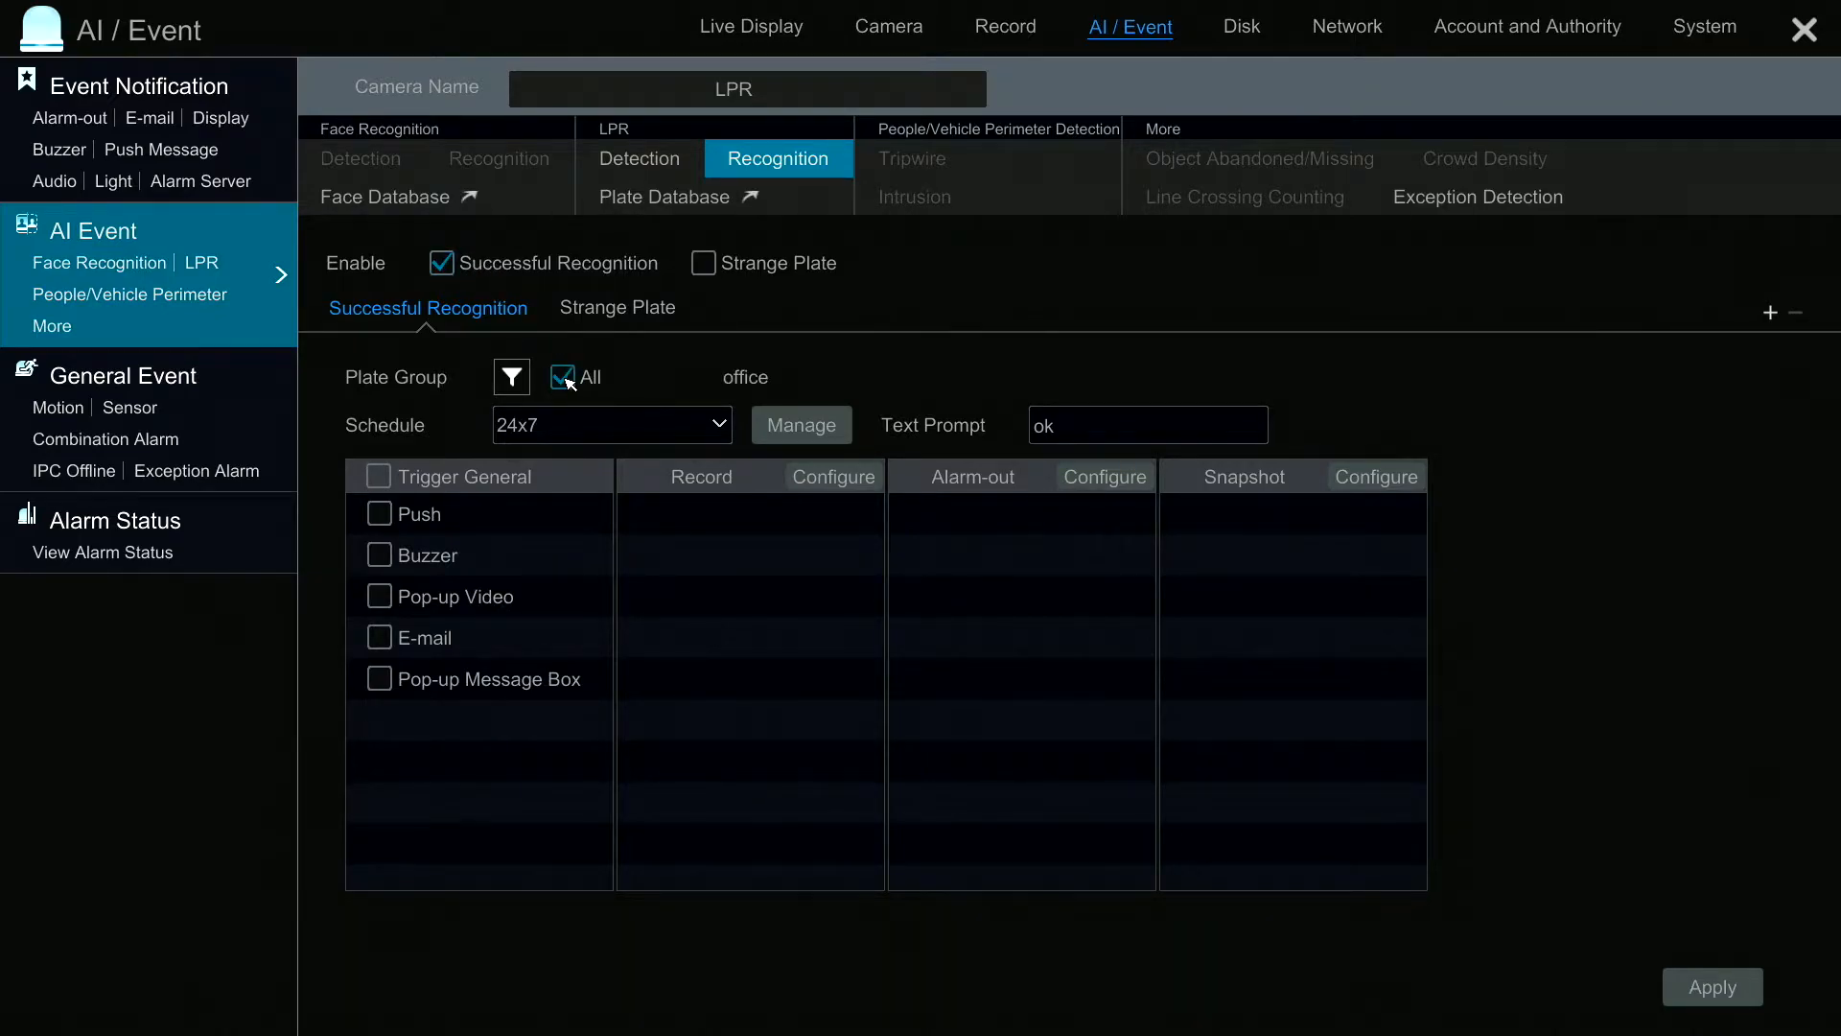
# Match Successful Recognition to the office plate group, then switch to the live camera view.
pyautogui.click(510, 378)
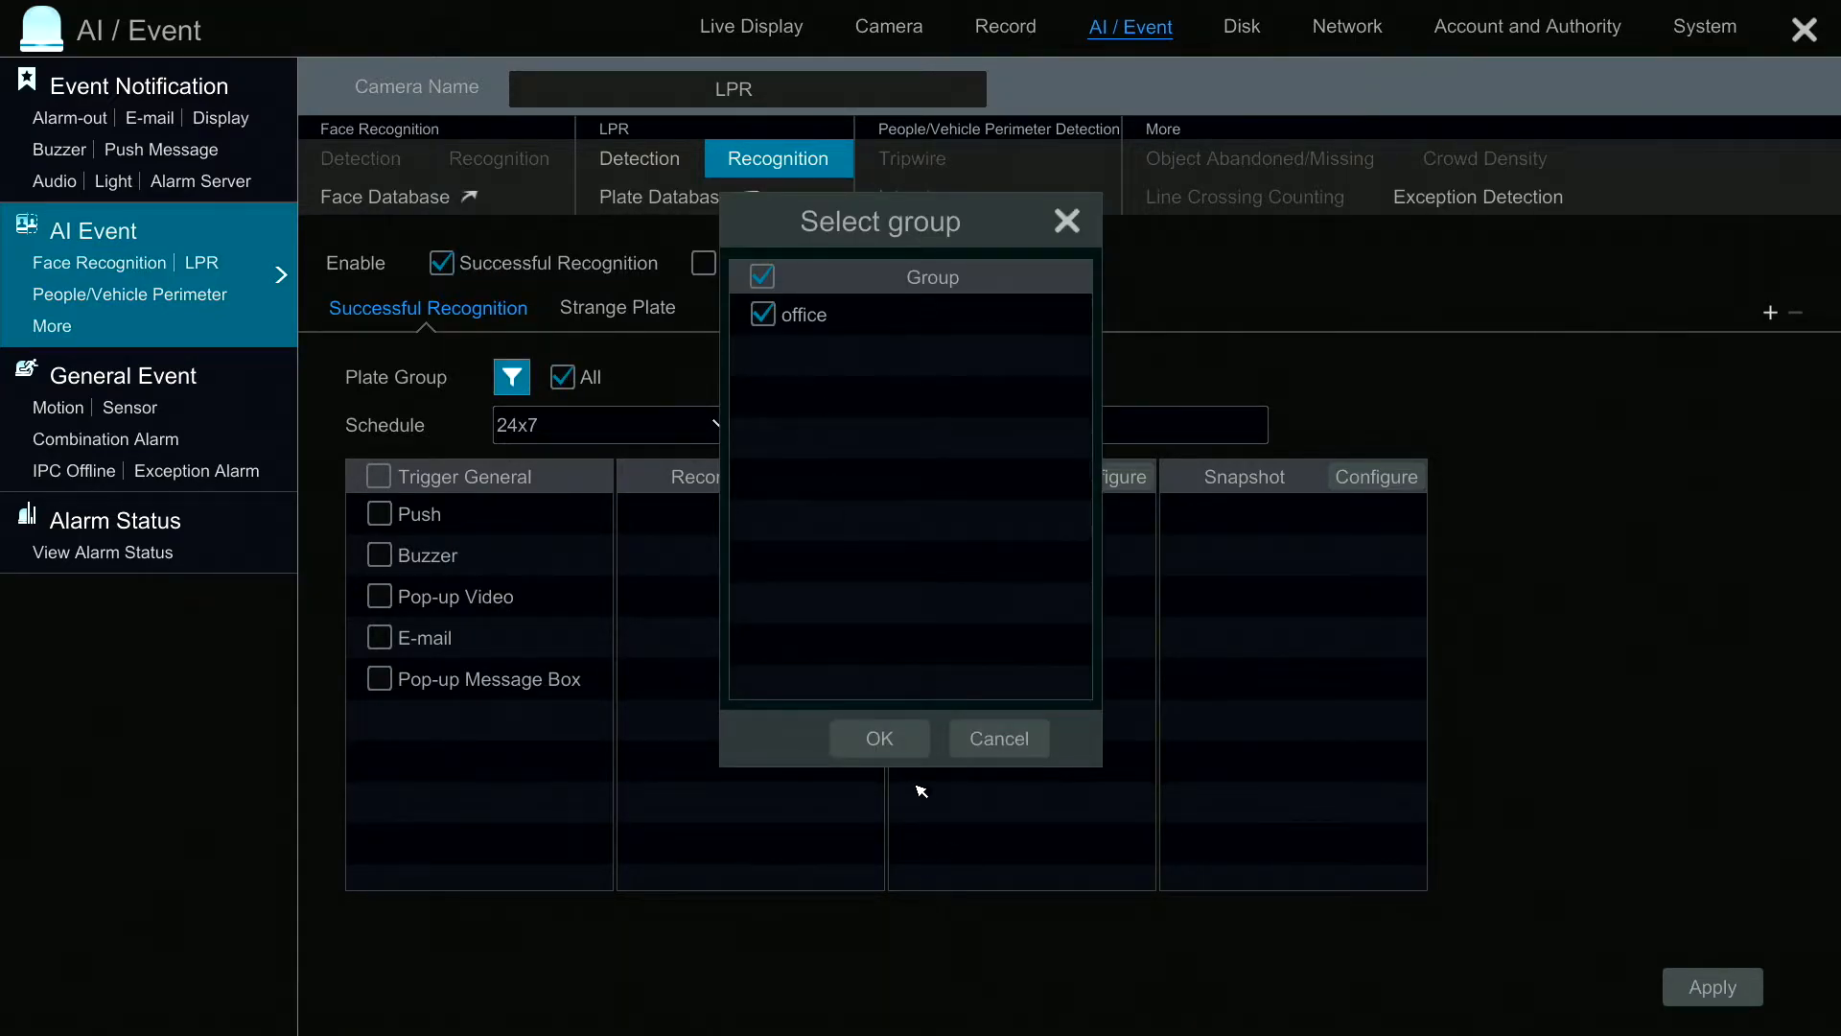
pyautogui.click(879, 737)
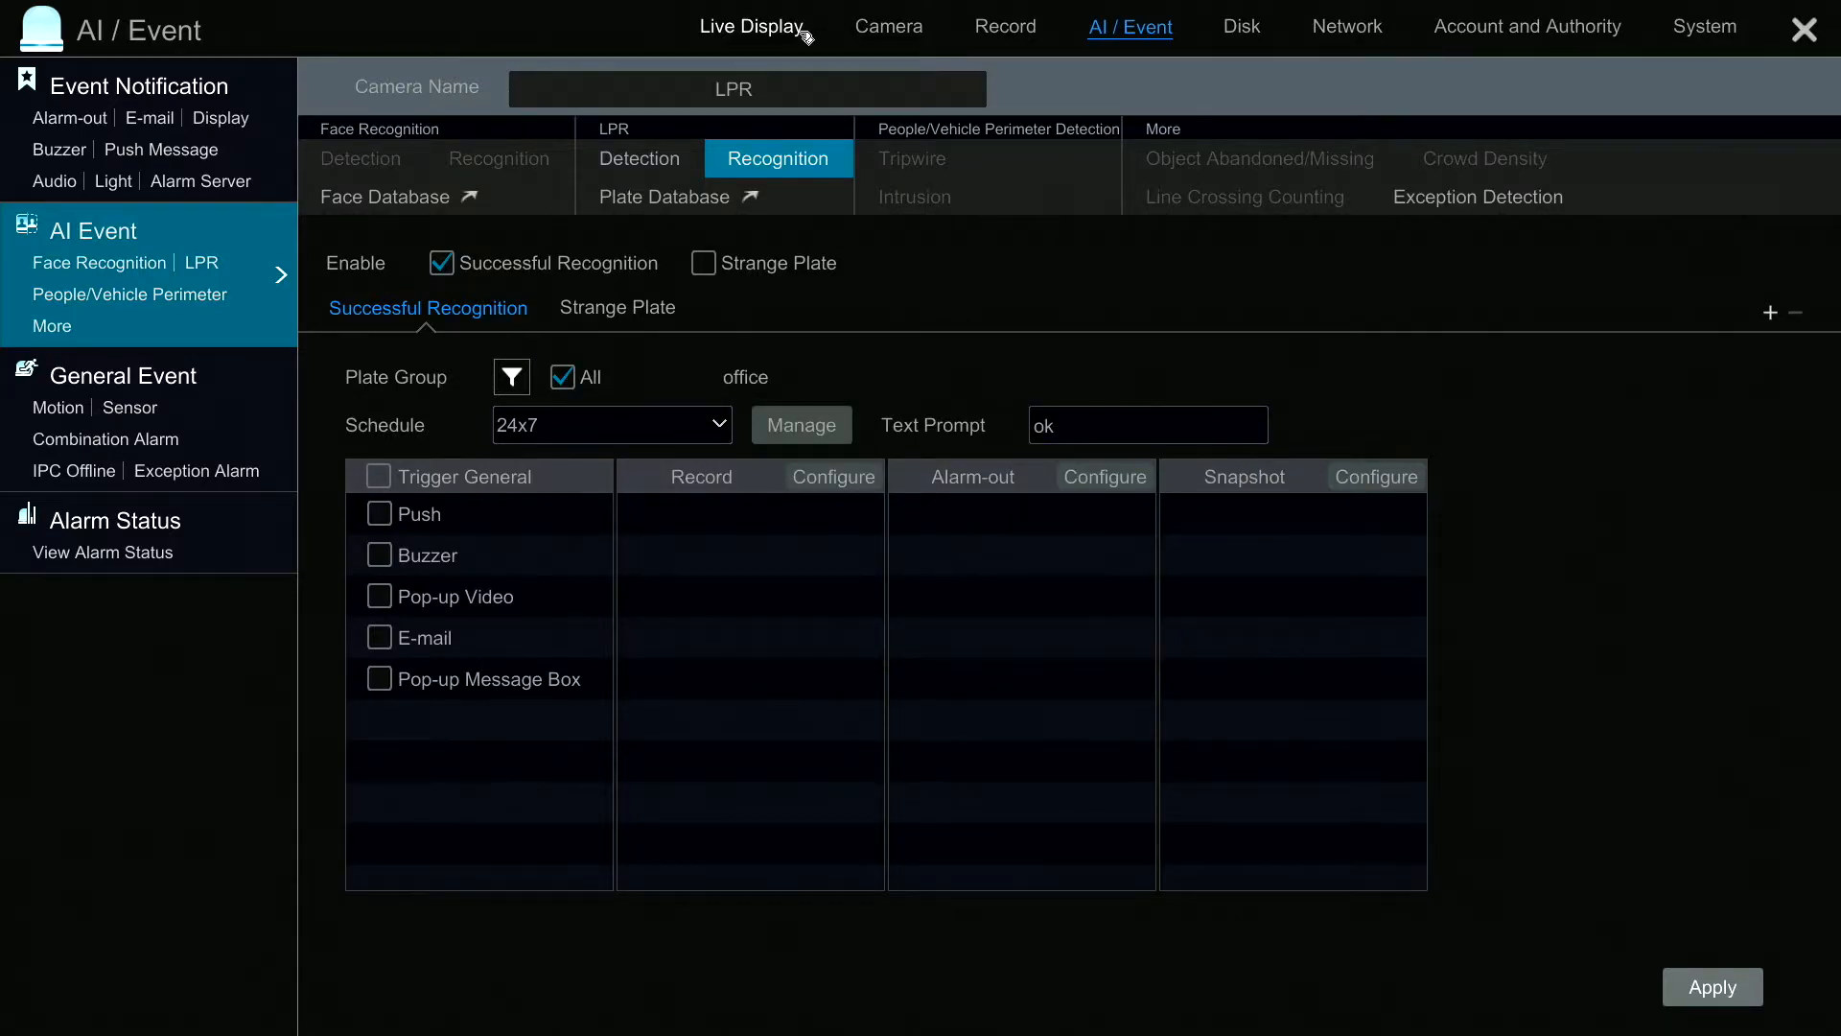
pyautogui.moveTo(585, 8)
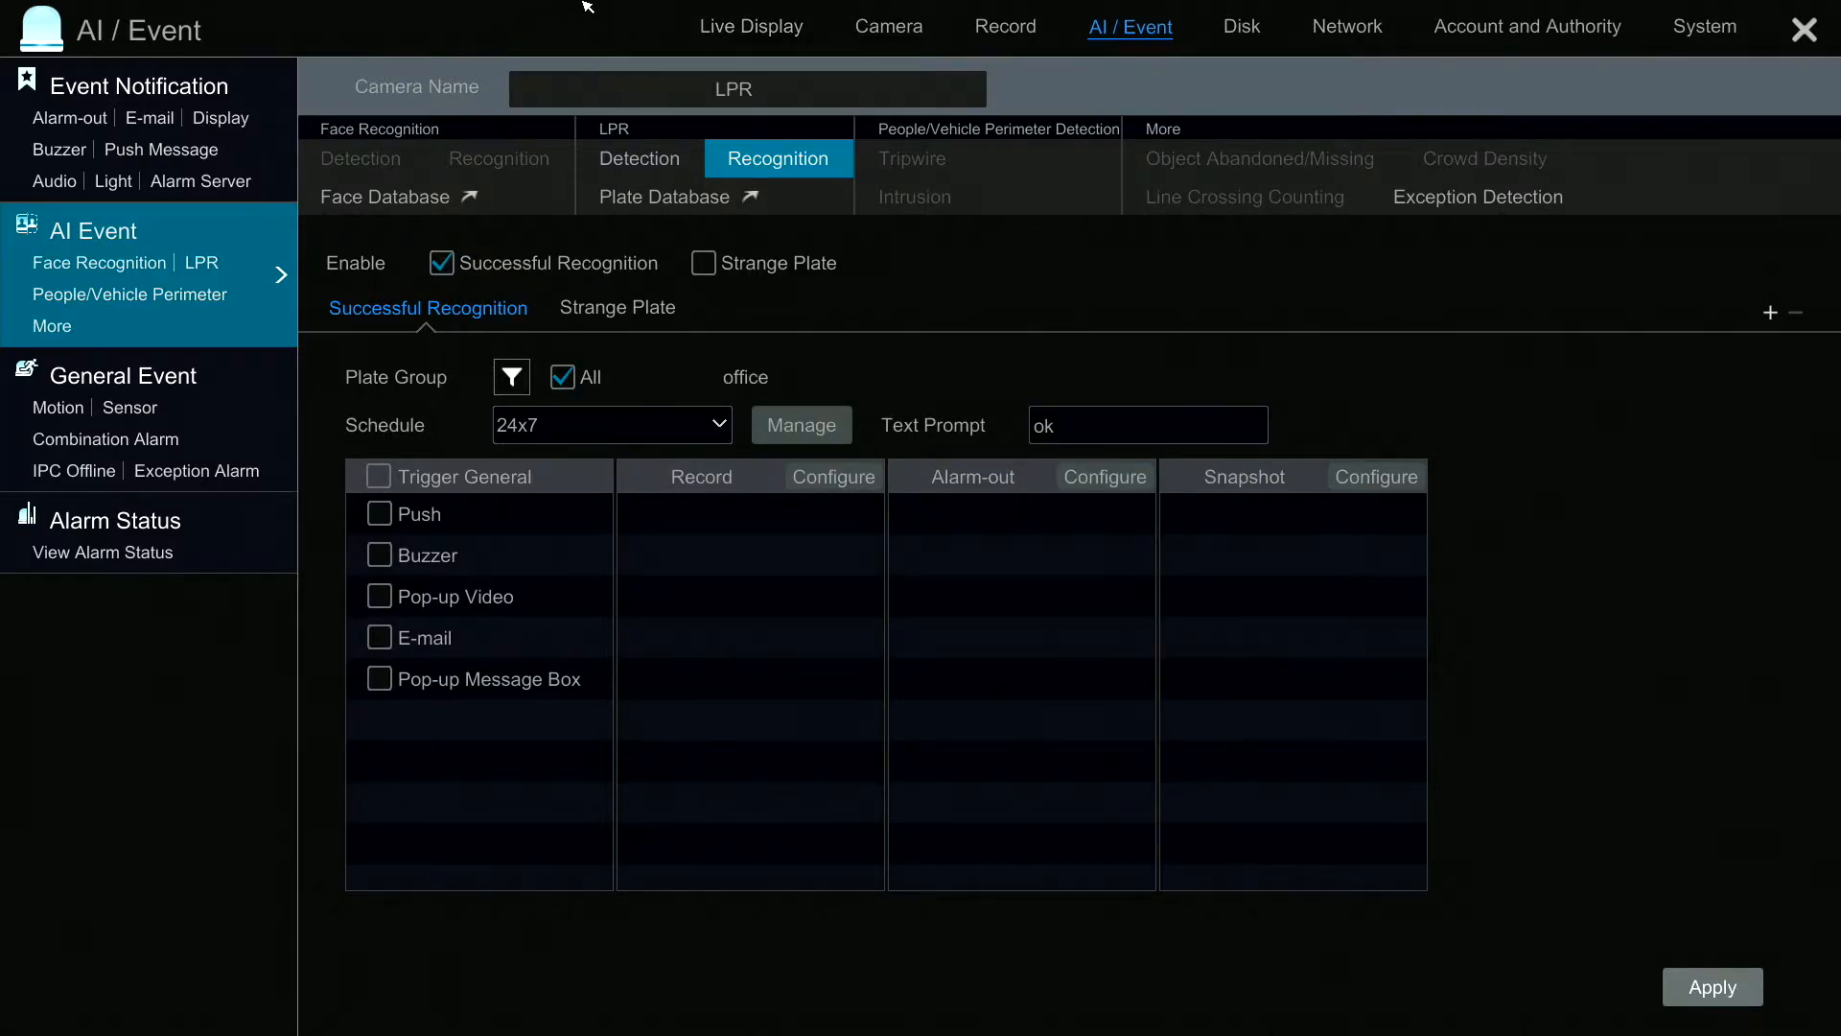
pyautogui.click(1807, 29)
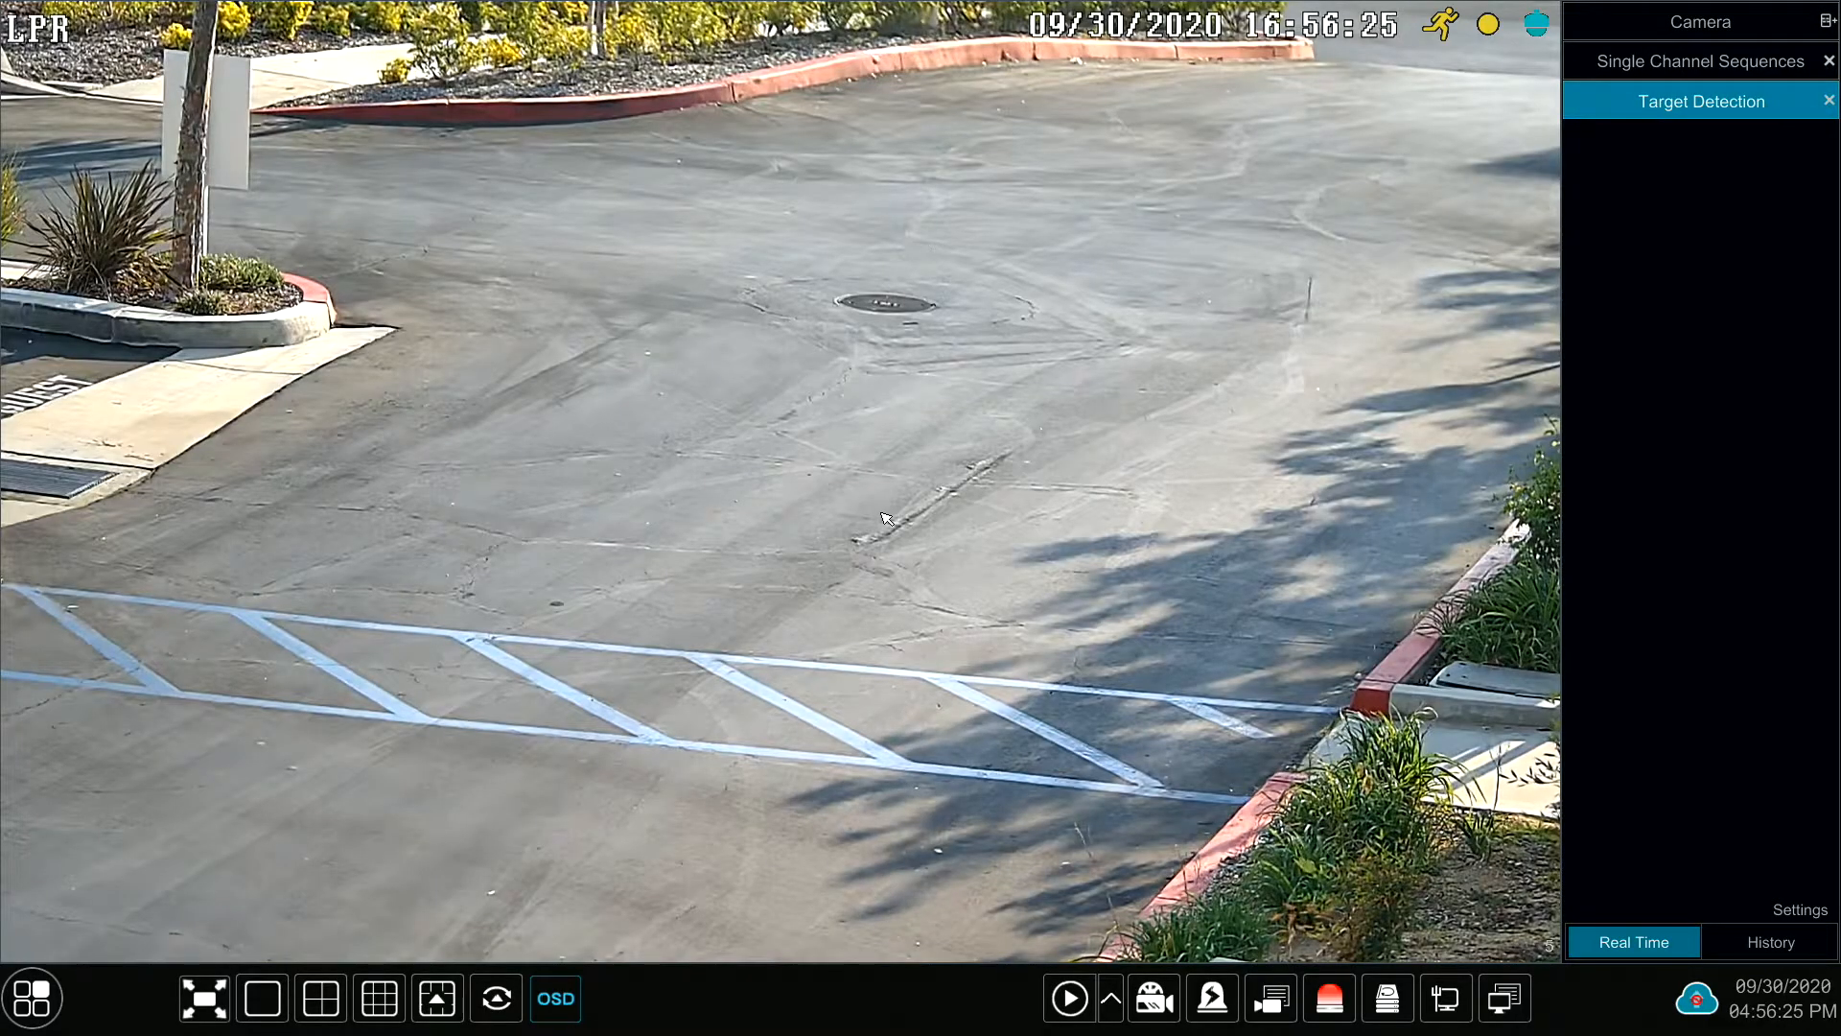
pyautogui.moveTo(596, 688)
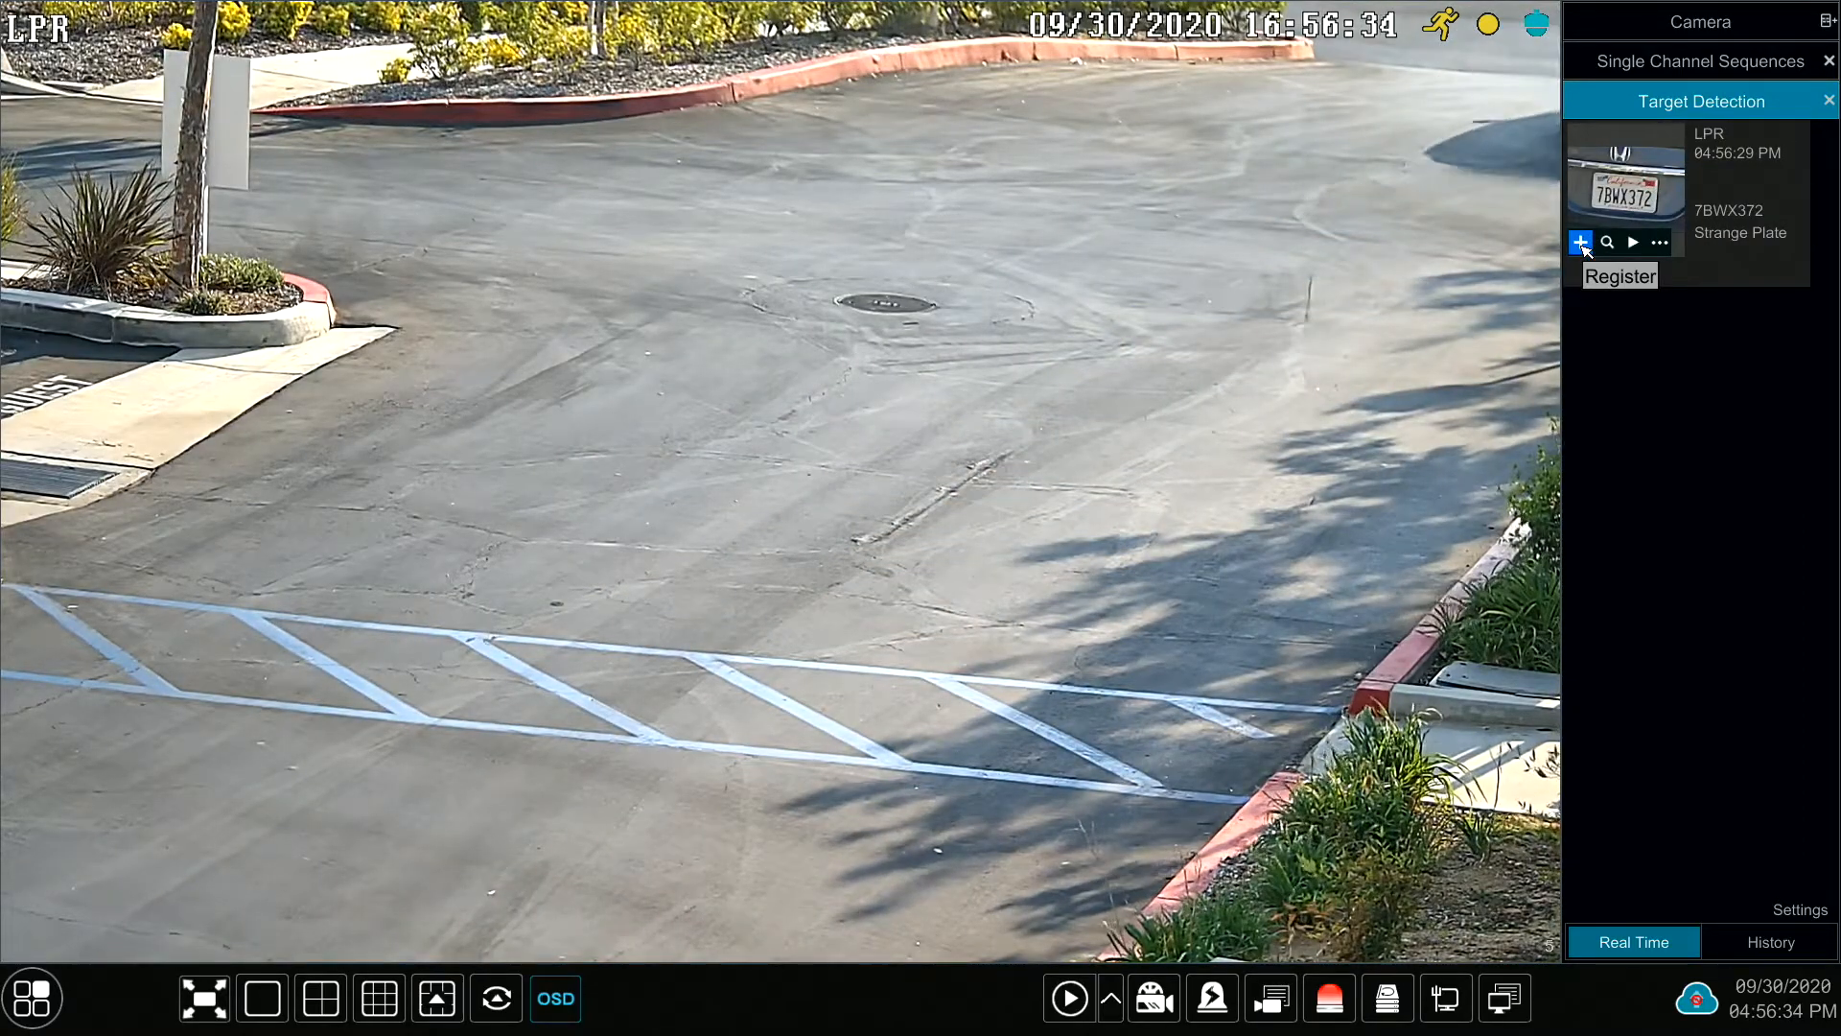
pyautogui.click(1579, 241)
pyautogui.write('h')
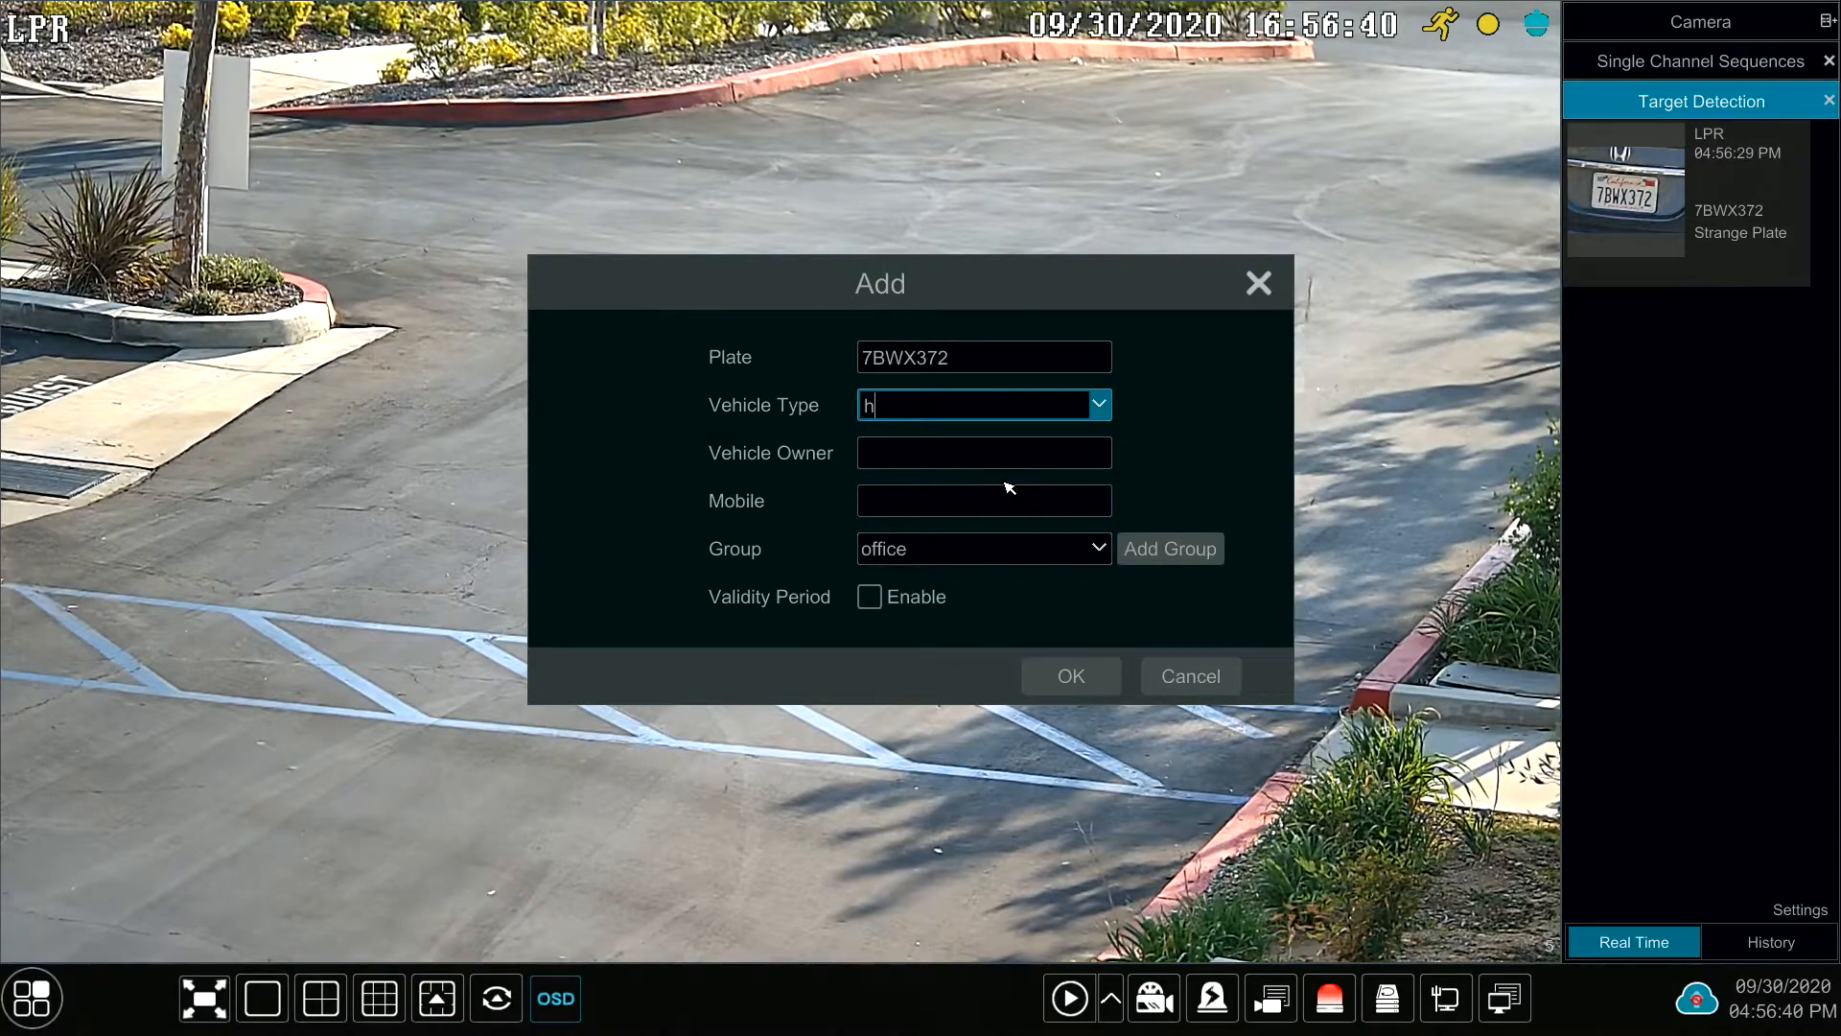
pyautogui.write('b')
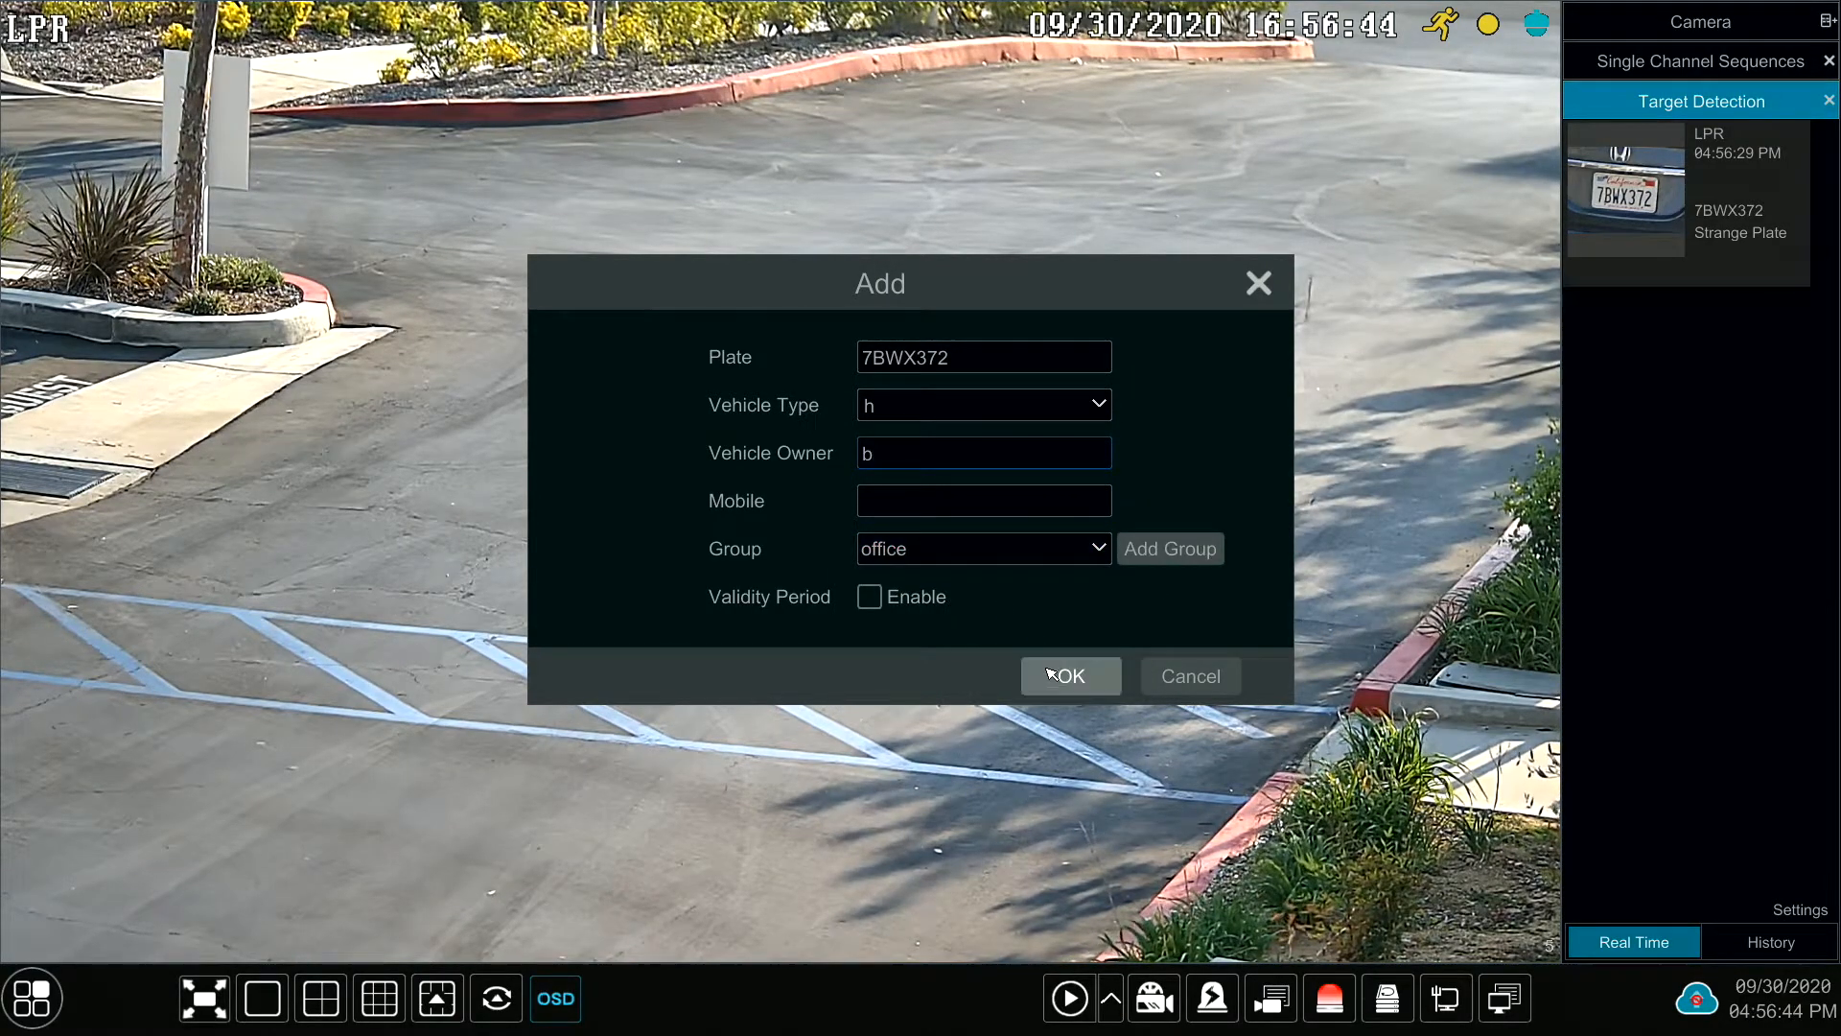
pyautogui.click(1066, 675)
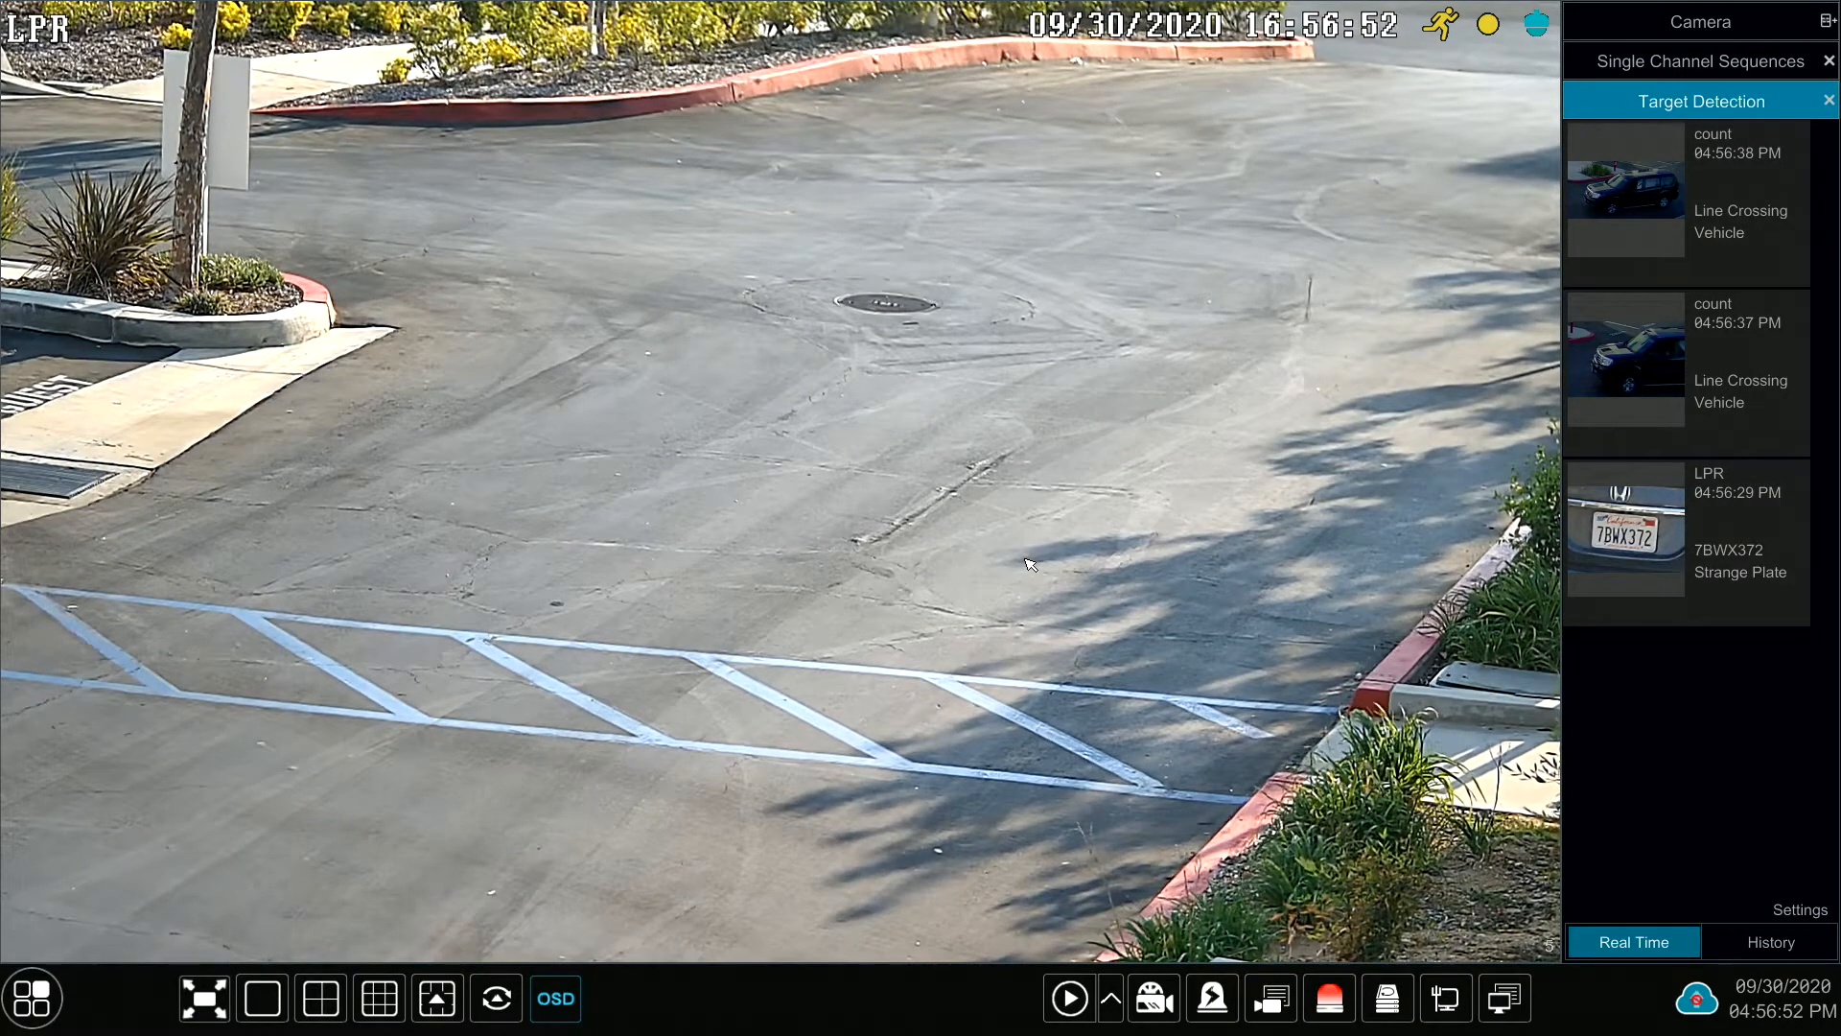
pyautogui.moveTo(1418, 326)
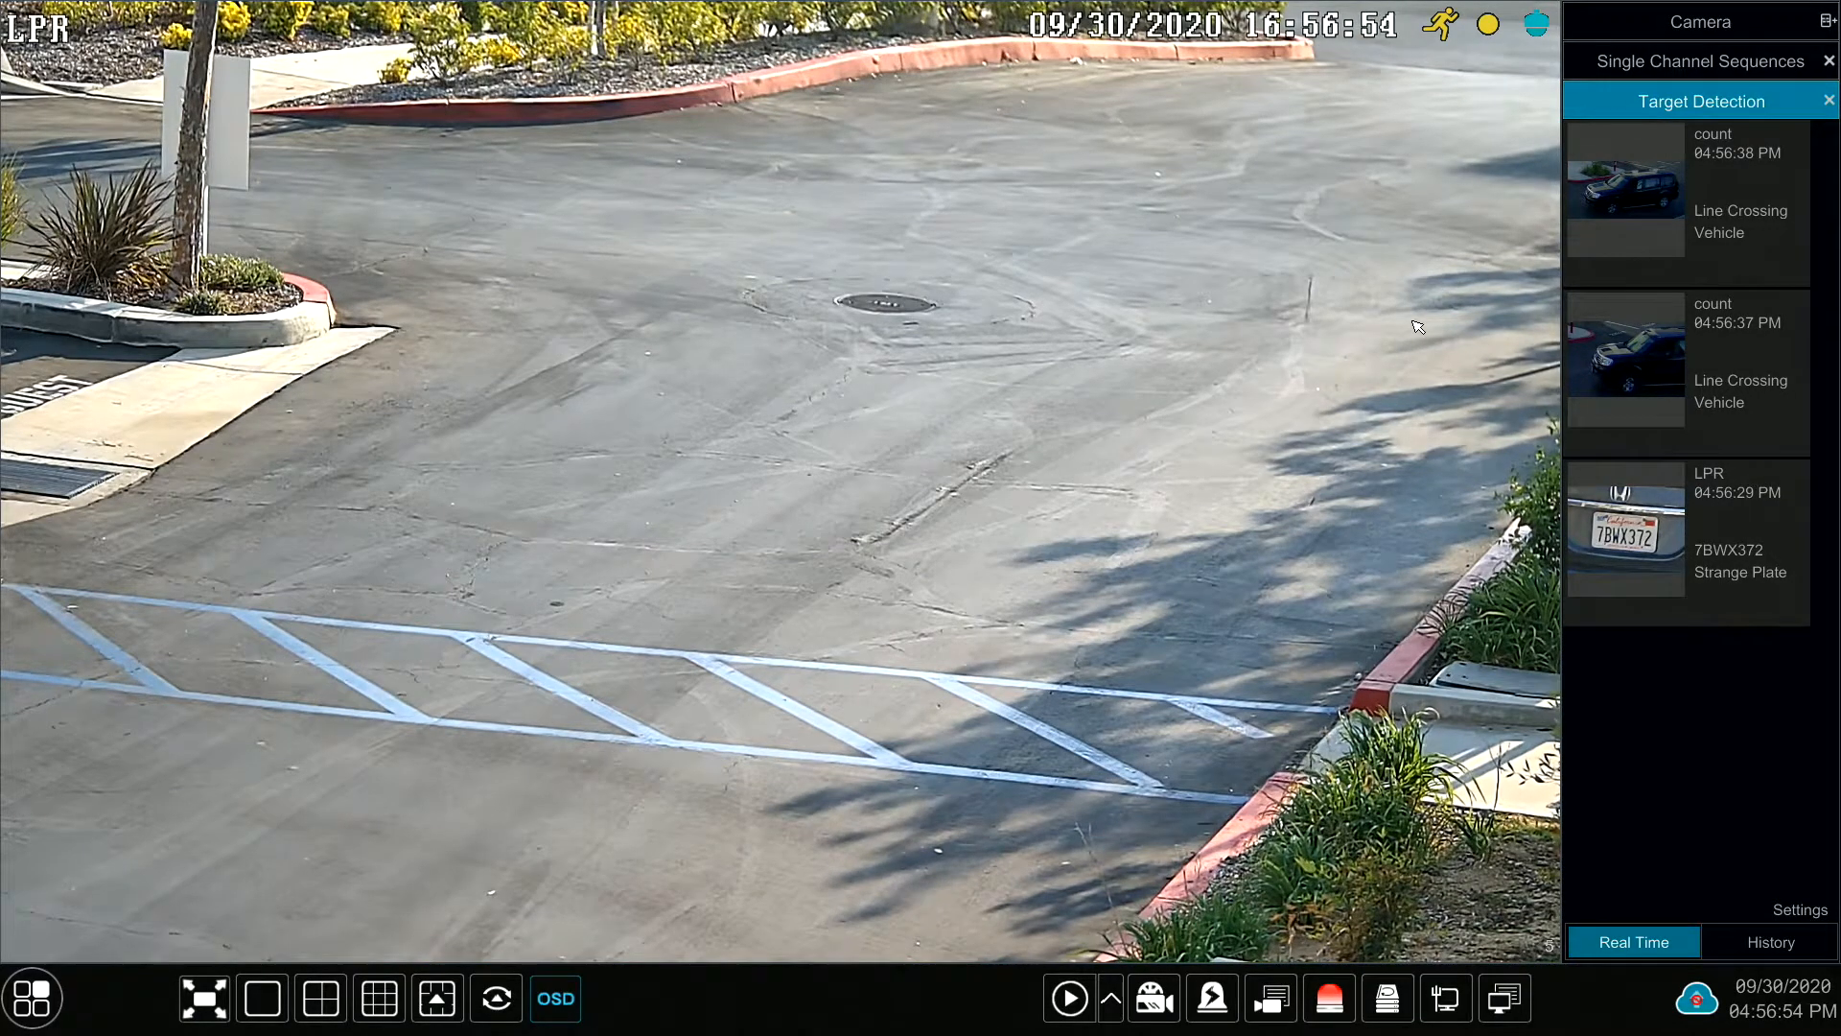